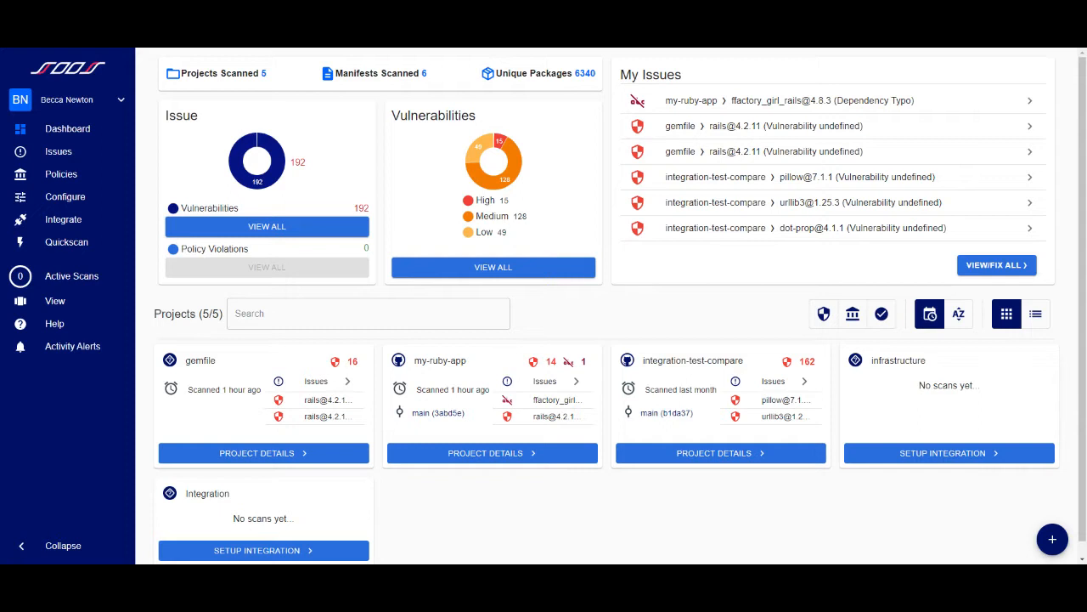
mouse_move(801, 173)
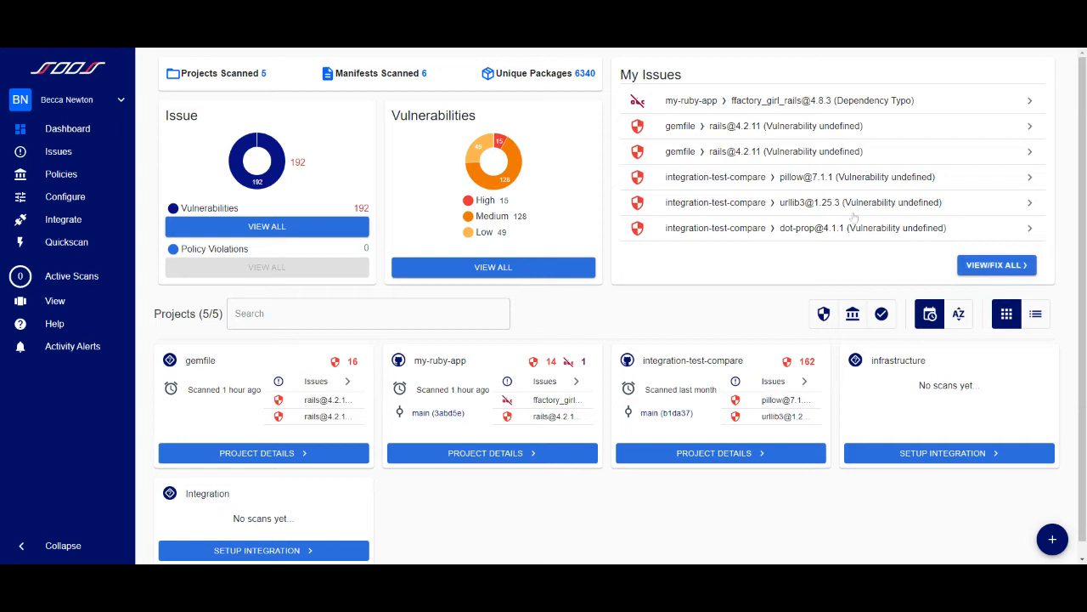
mouse_move(841, 202)
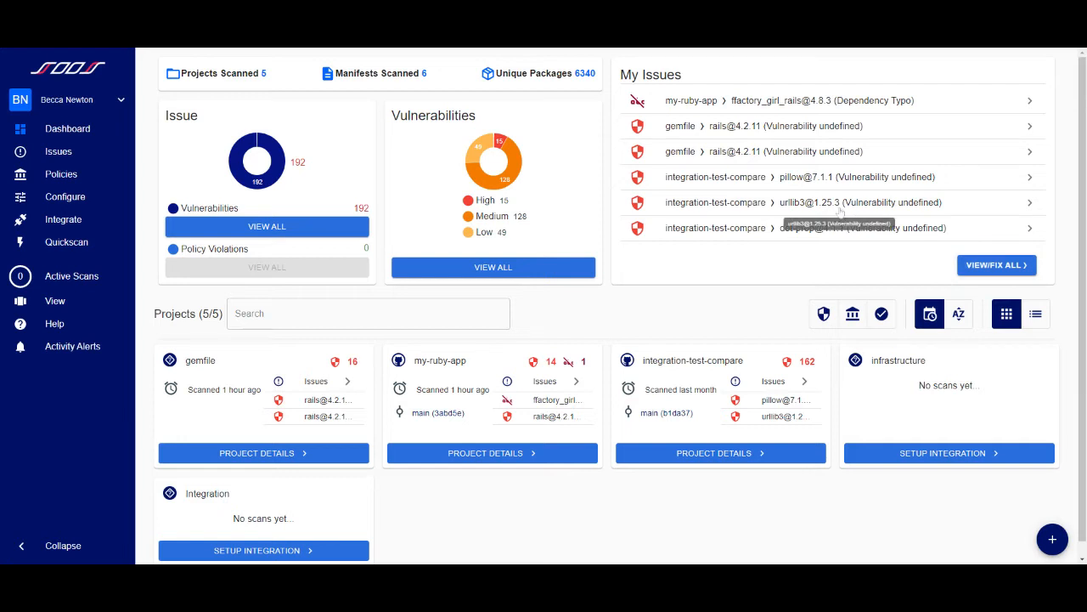
mouse_move(662, 197)
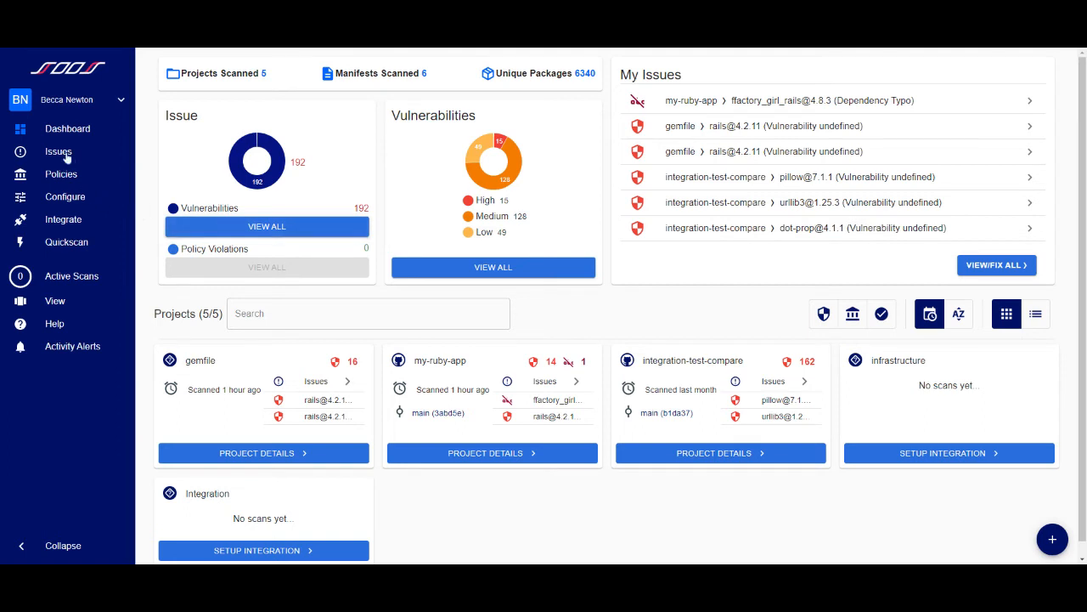
Show the Issues list for all projects from the sidebar
left_click(58, 151)
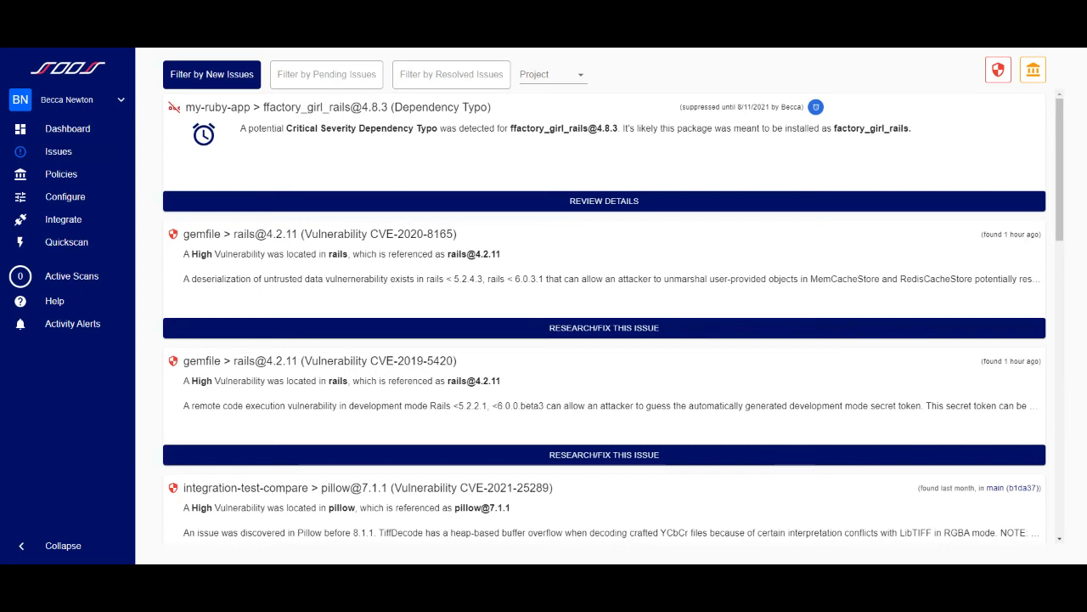
mouse_move(326, 76)
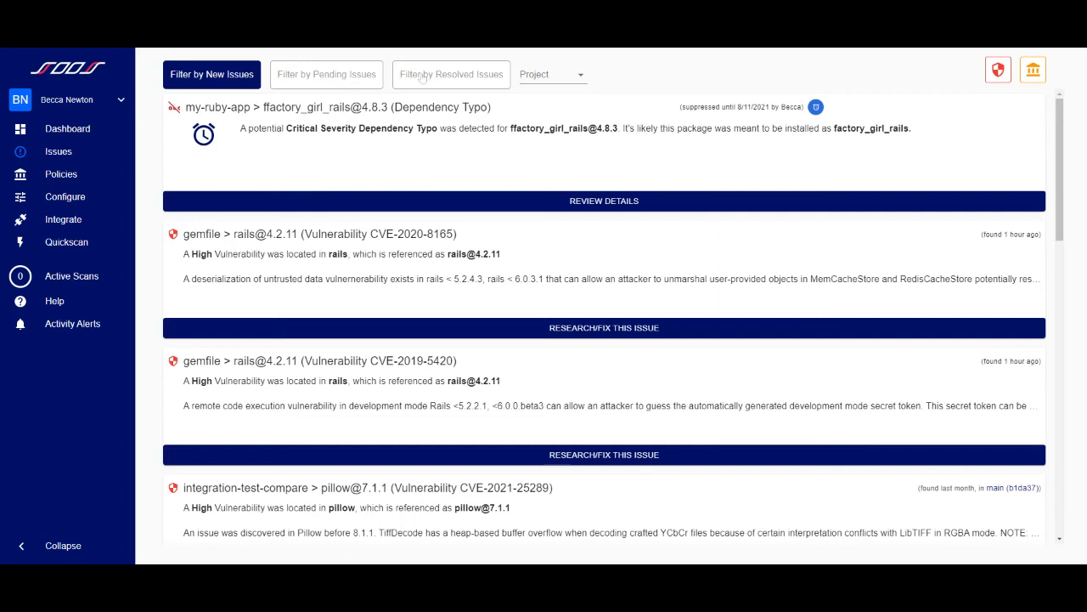
mouse_move(442, 78)
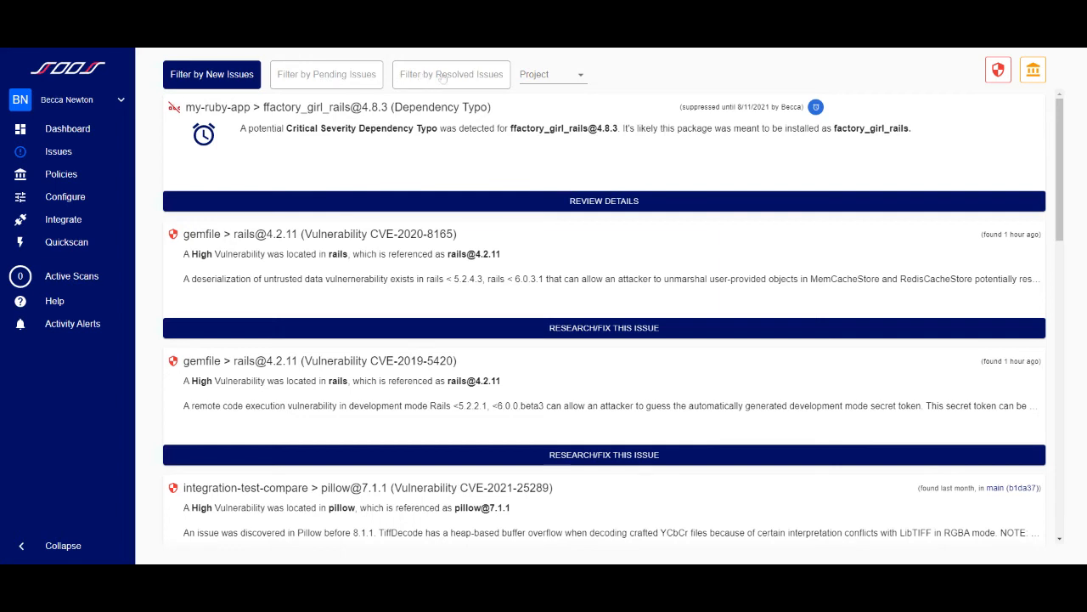
Peek at the Project filter, then review details of the my-ruby-app Dependency Typo issue
left_click(552, 75)
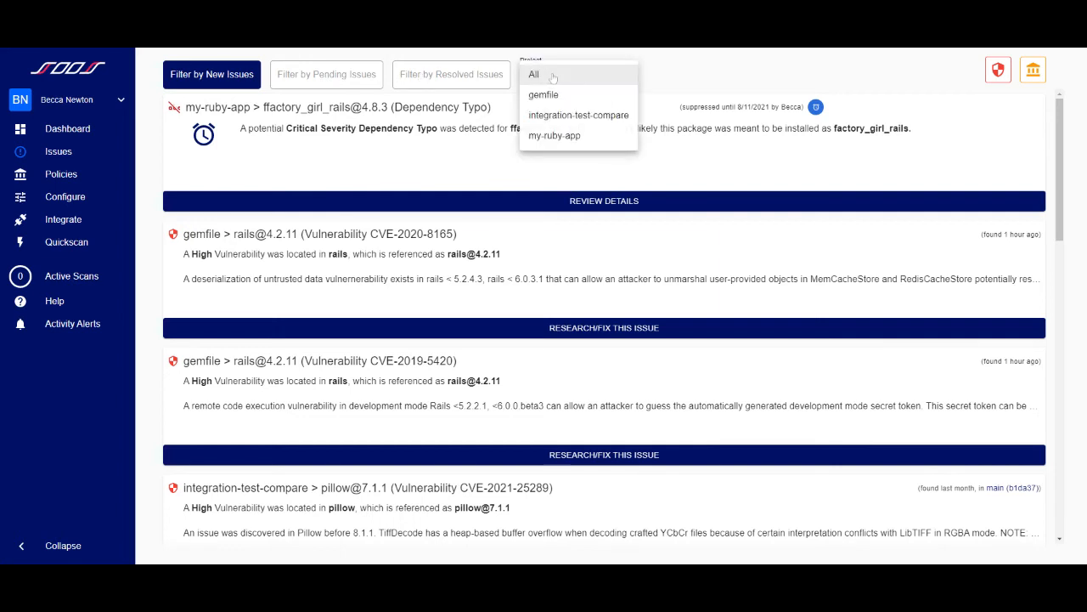
mouse_move(661, 139)
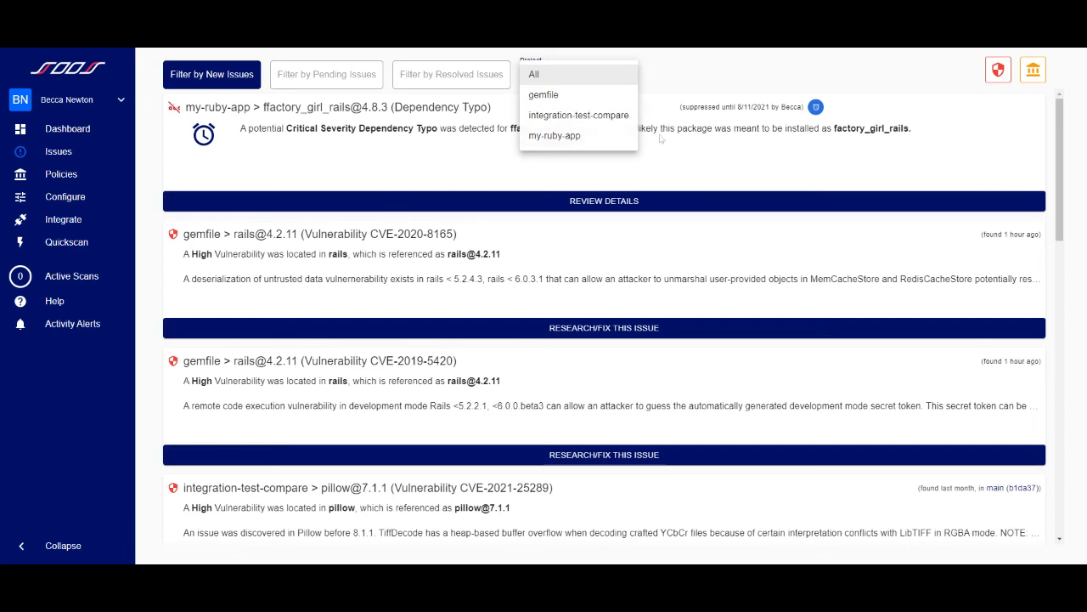
left_click(533, 75)
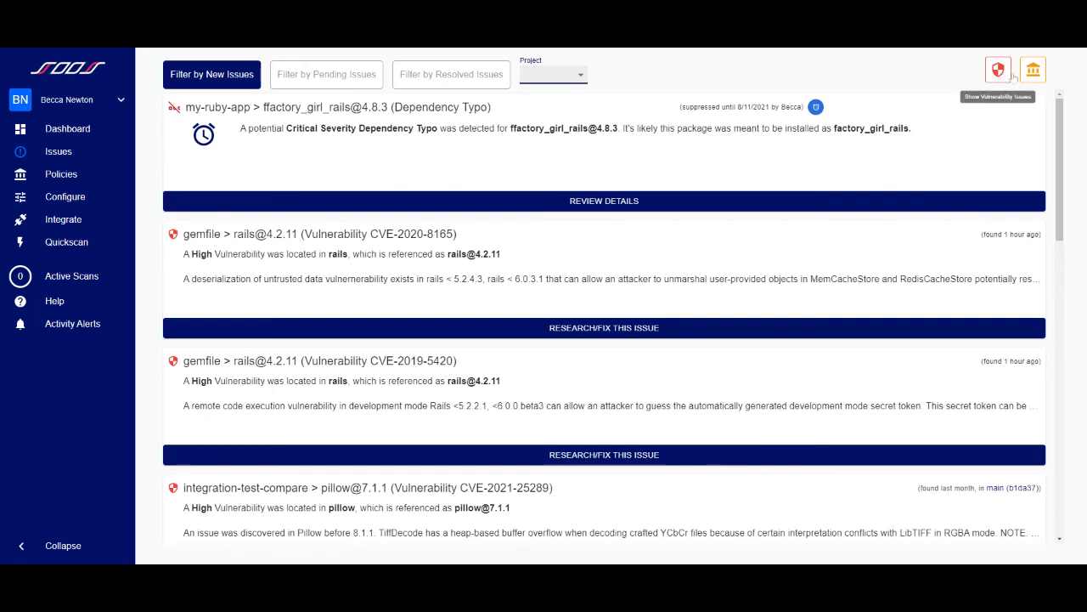
mouse_move(1033, 69)
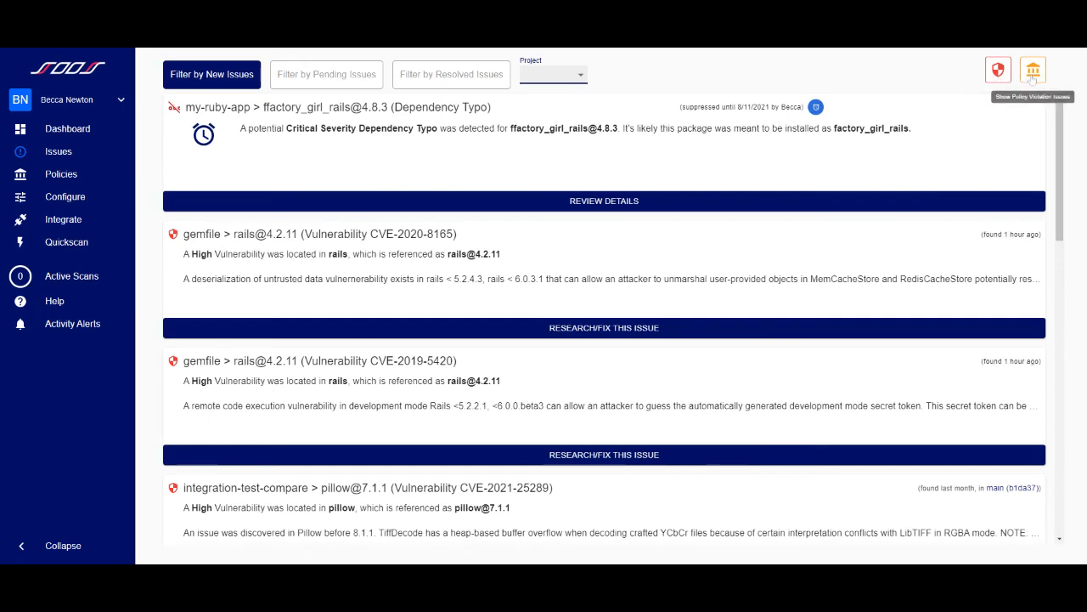
mouse_move(690, 180)
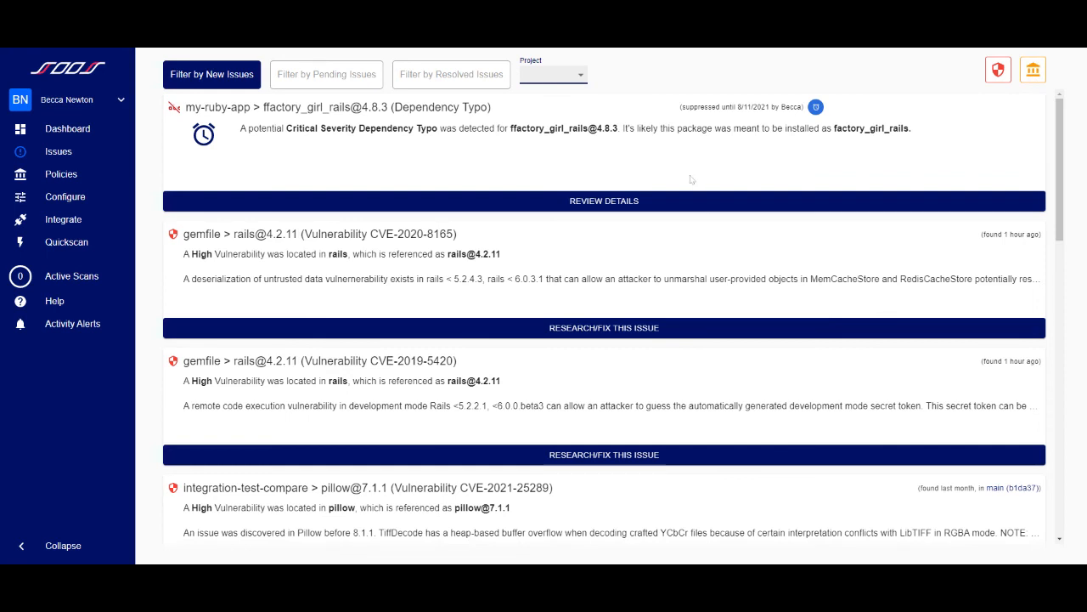
mouse_move(486, 173)
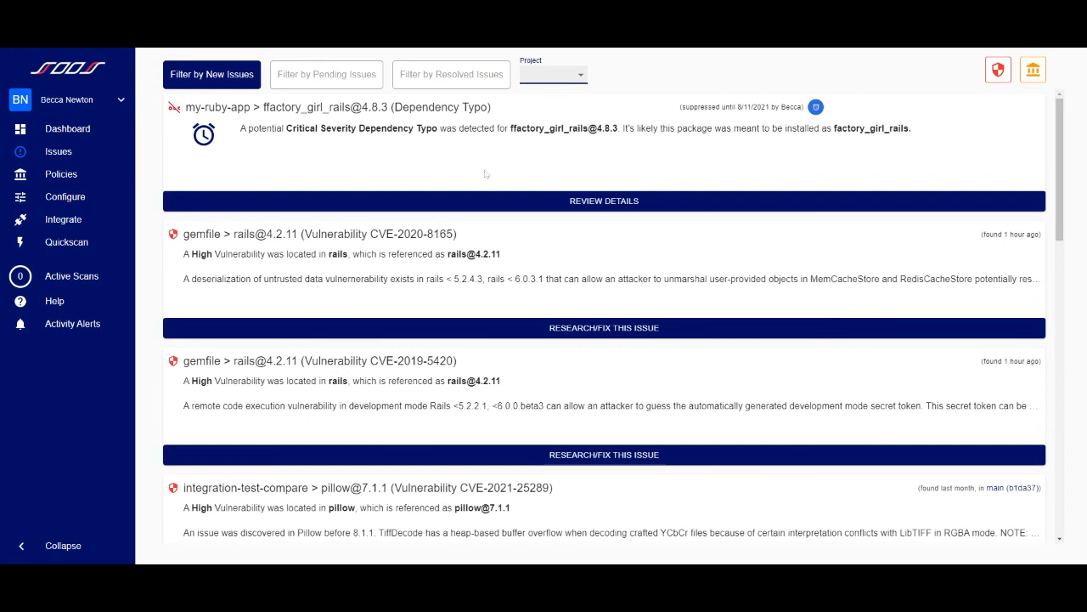
left_click(605, 201)
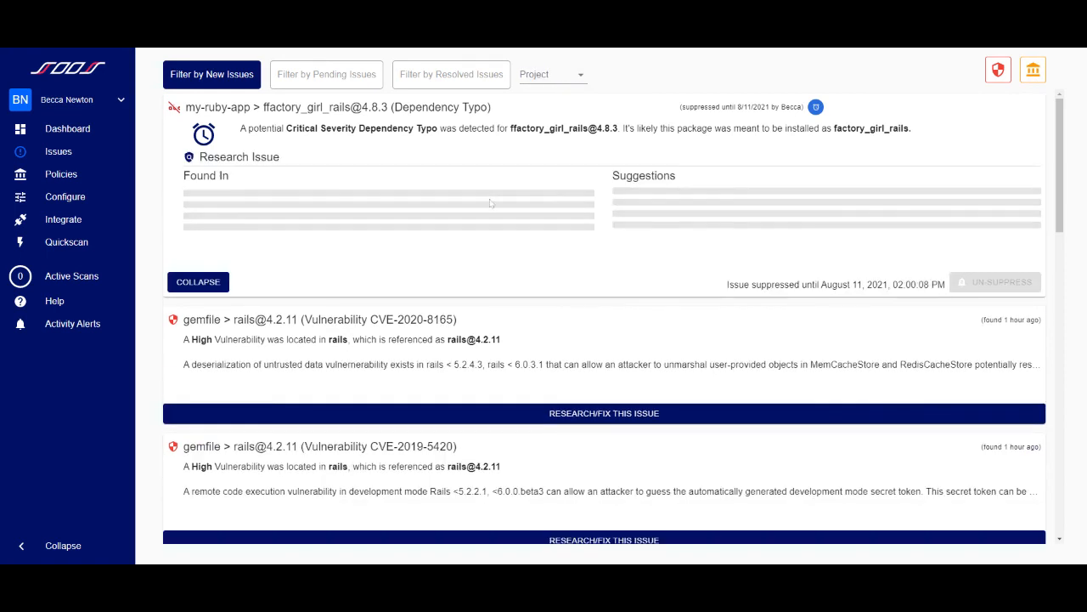